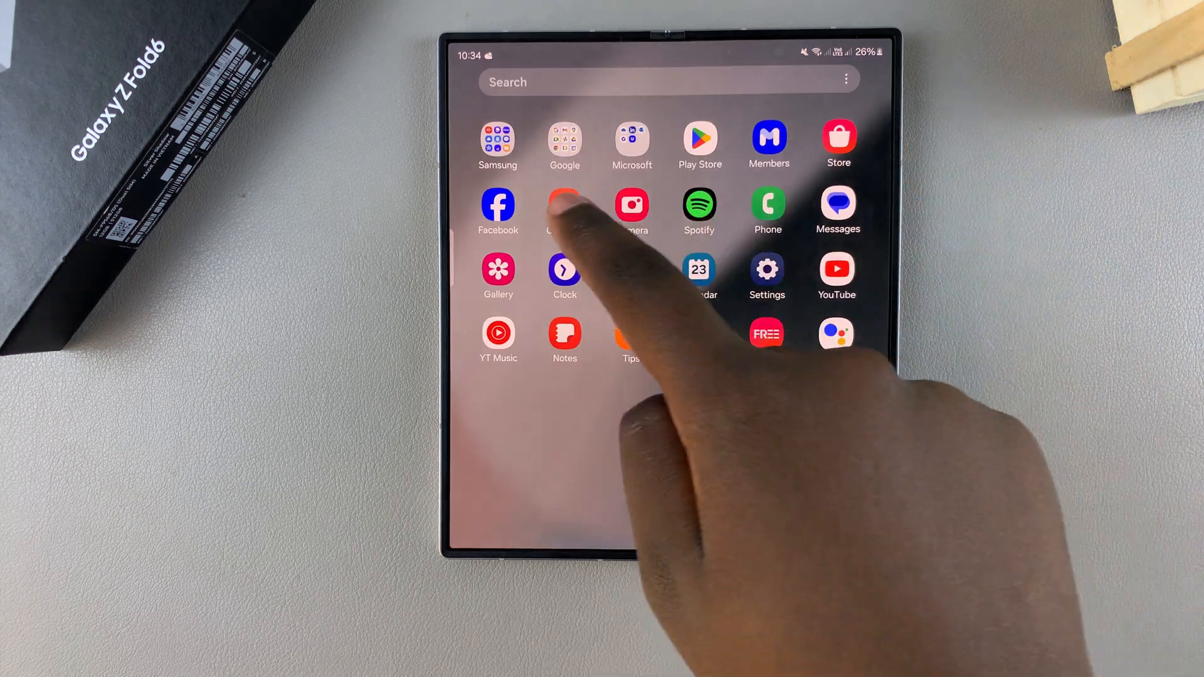
Launch the Contacts app from the app drawer.
{"action": "left_click", "coordinate": [565, 211]}
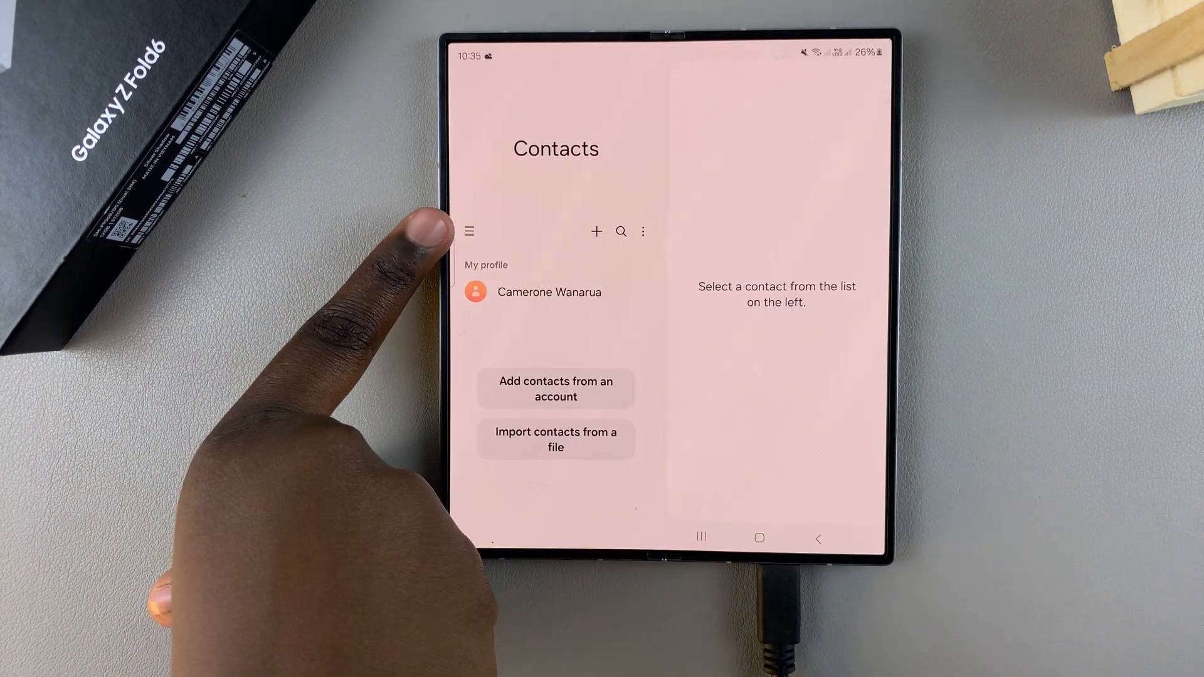
From the navigation menu, show the Recycle bin with its 7 deleted contacts.
{"action": "left_click", "coordinate": [468, 231]}
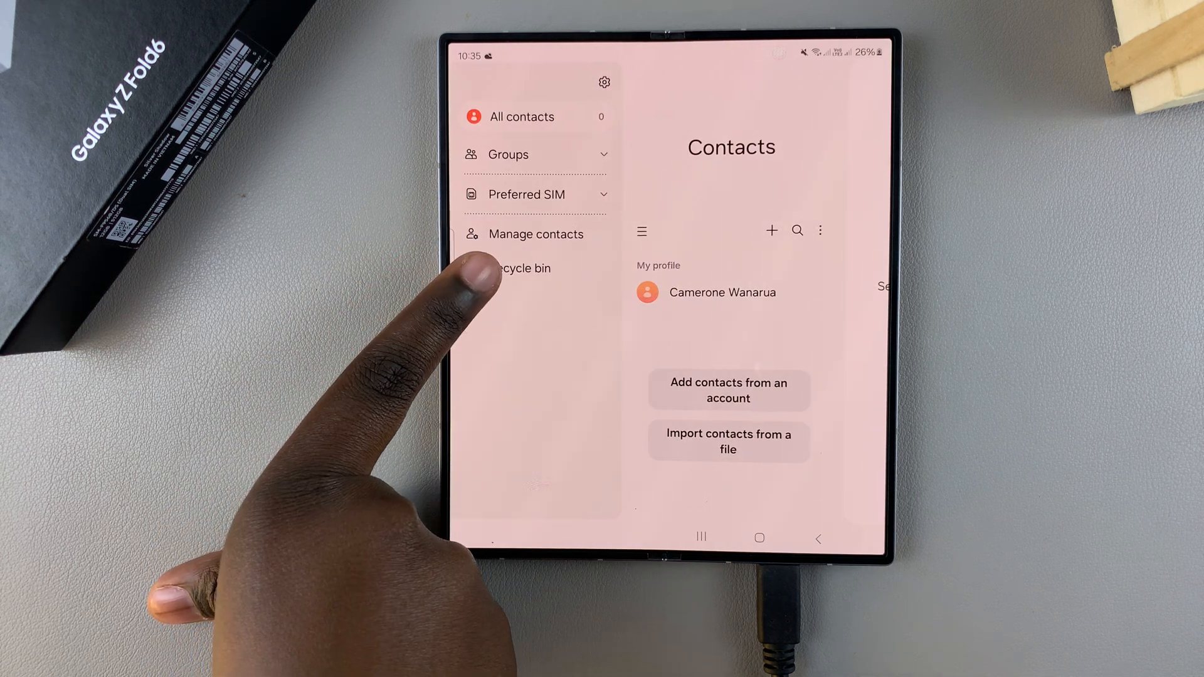
{"action": "left_click", "coordinate": [522, 269]}
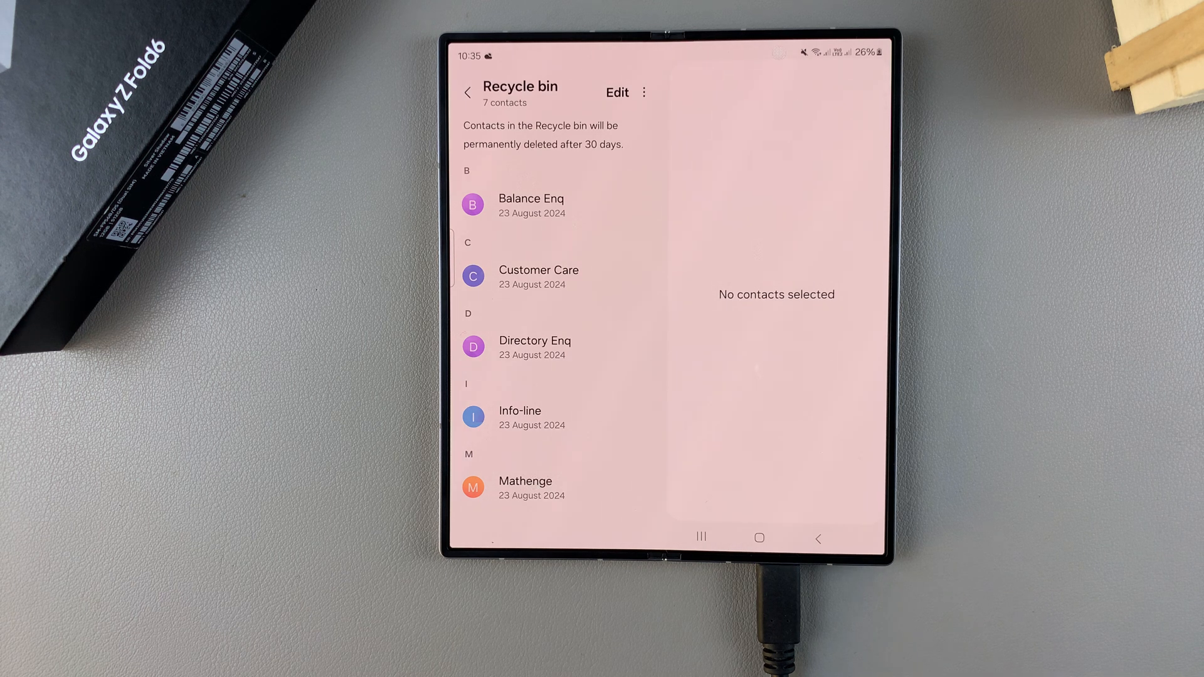
Enter Edit mode and mark every deleted contact with the All checkbox.
{"action": "left_click", "coordinate": [617, 92]}
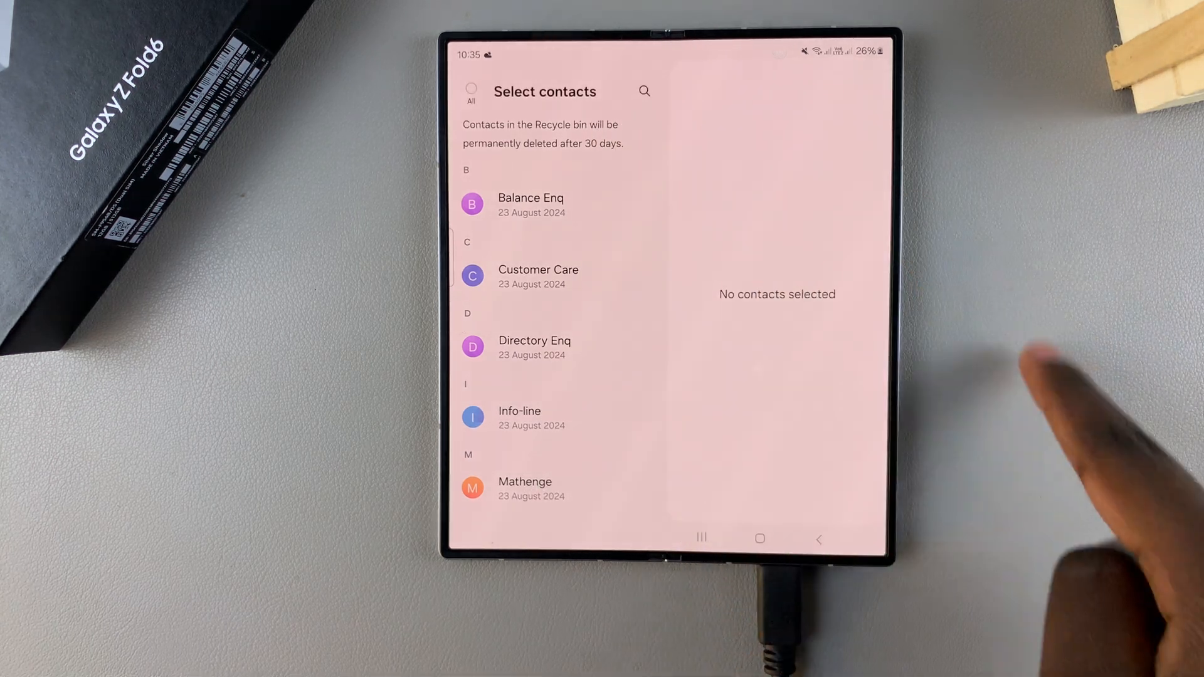
{"action": "left_click", "coordinate": [538, 276]}
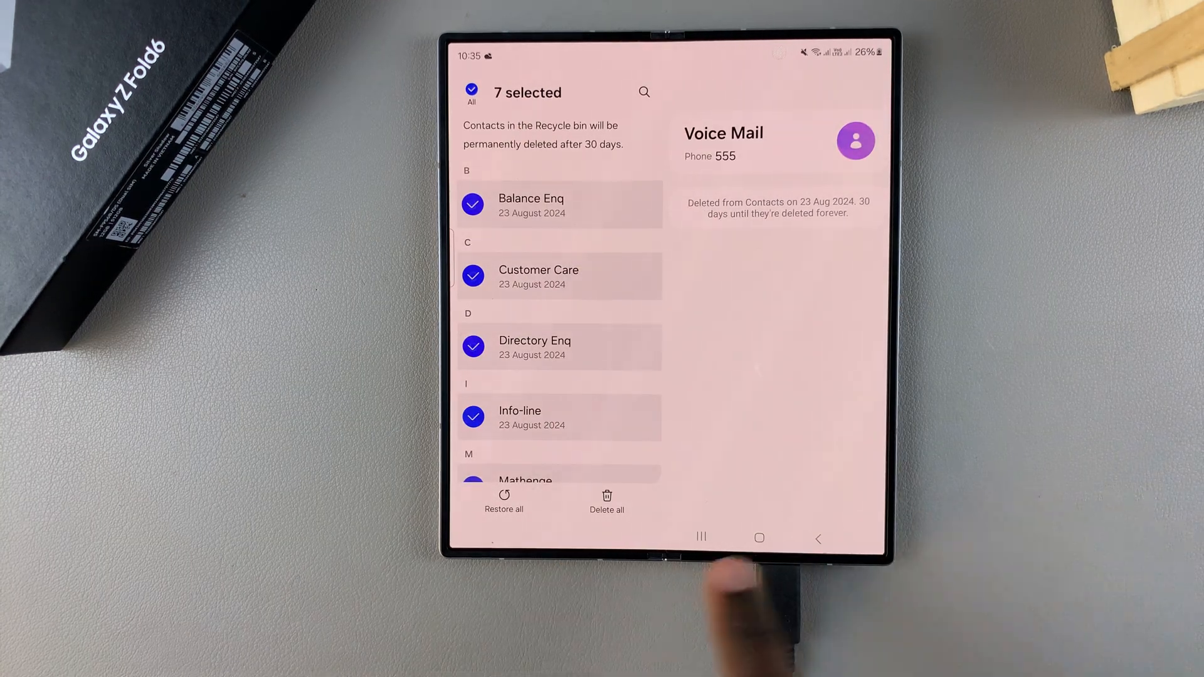
Delete all 7 selected contacts permanently, confirm, and return to the home screen.
{"action": "left_click", "coordinate": [606, 499]}
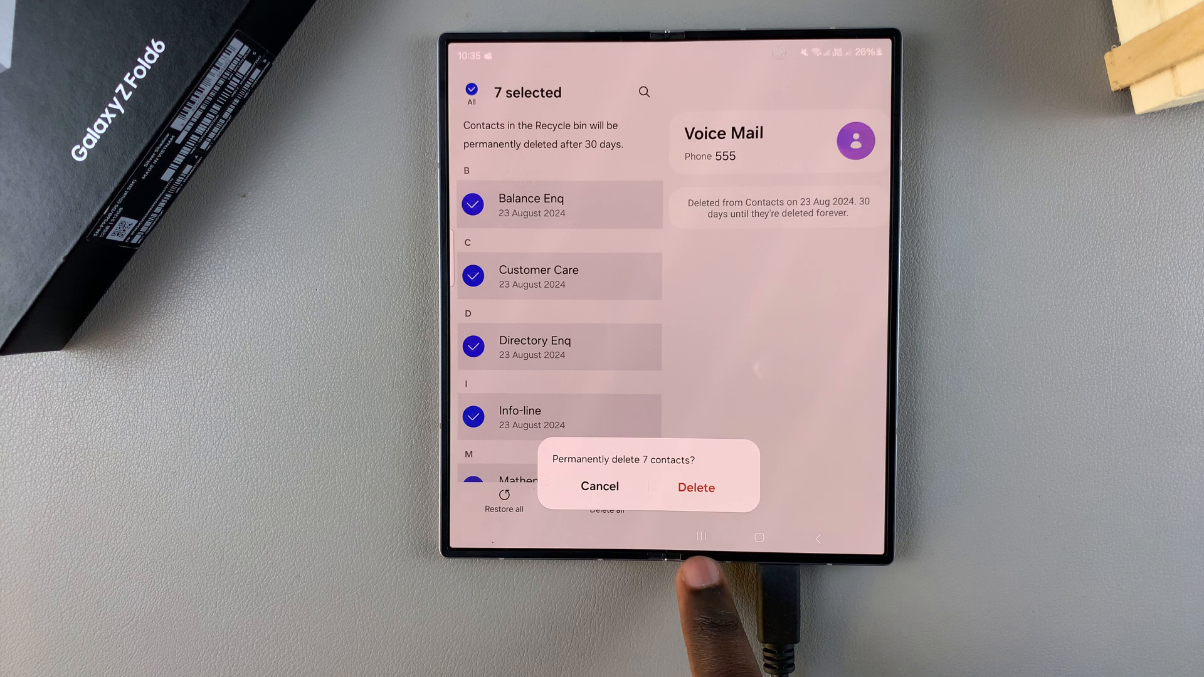
{"action": "left_click", "coordinate": [695, 488]}
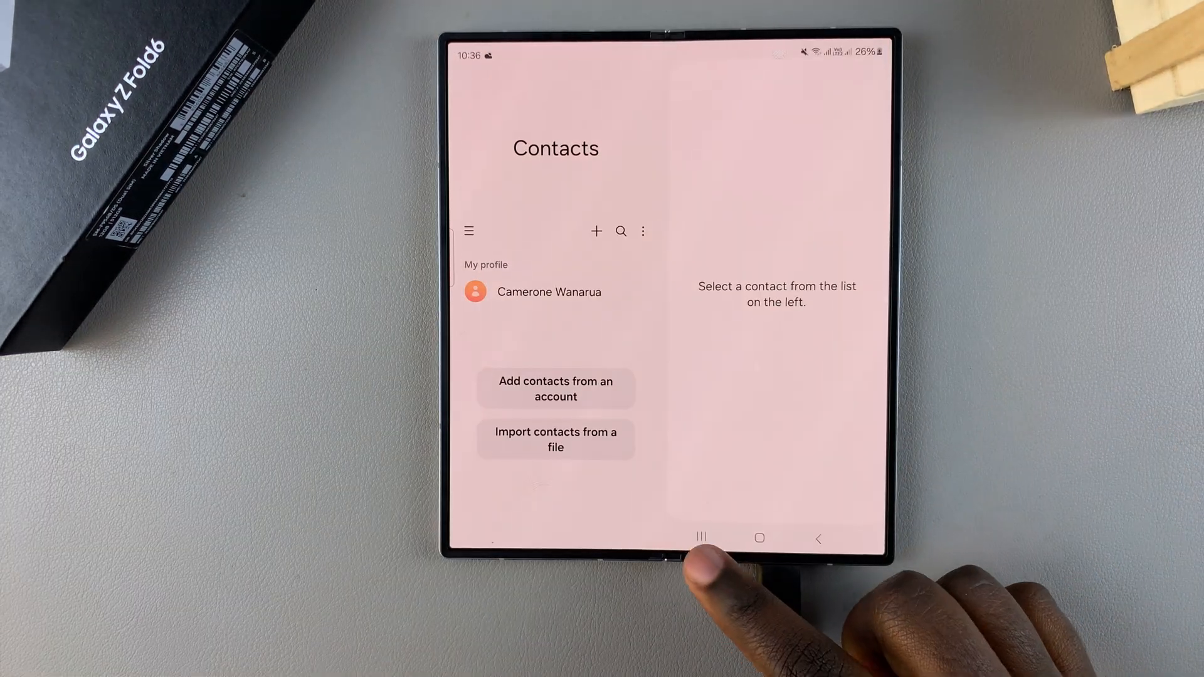
{"action": "left_click", "coordinate": [760, 538]}
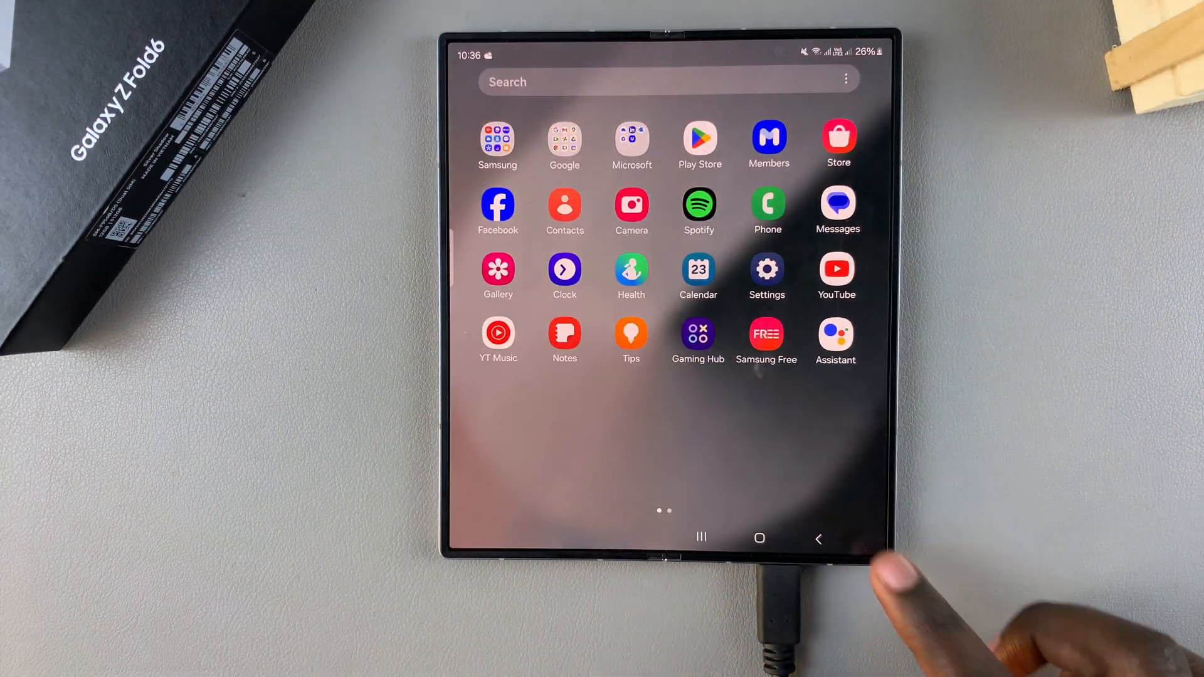
{"action": "left_click", "coordinate": [818, 538]}
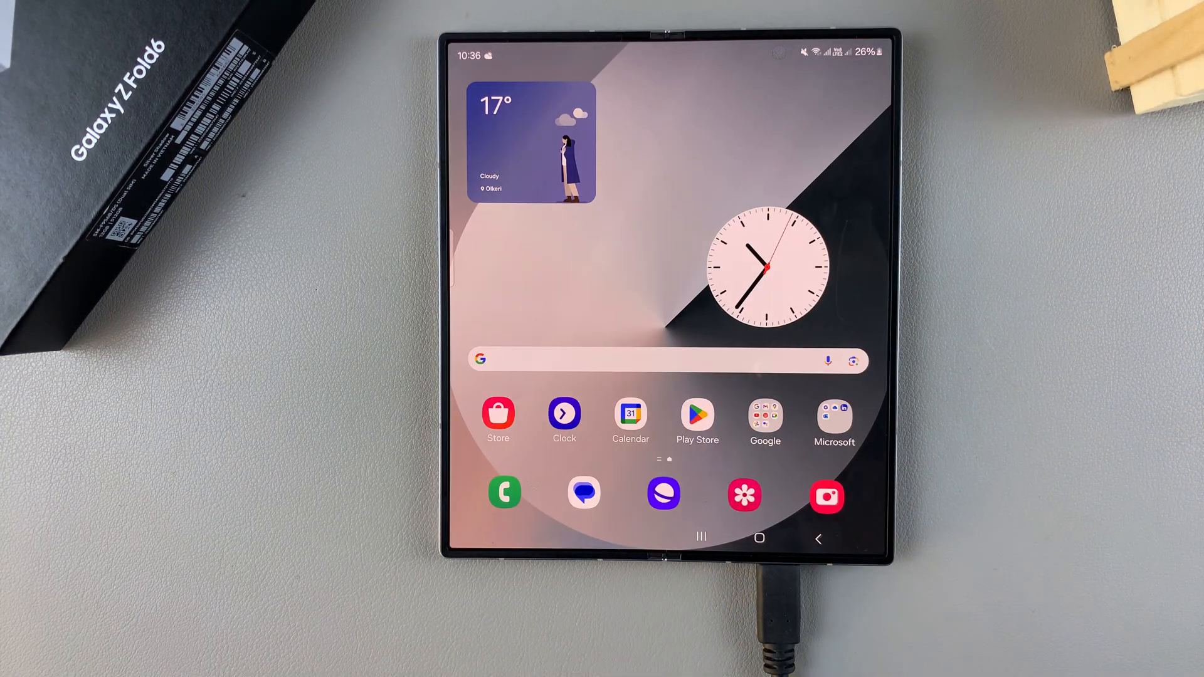